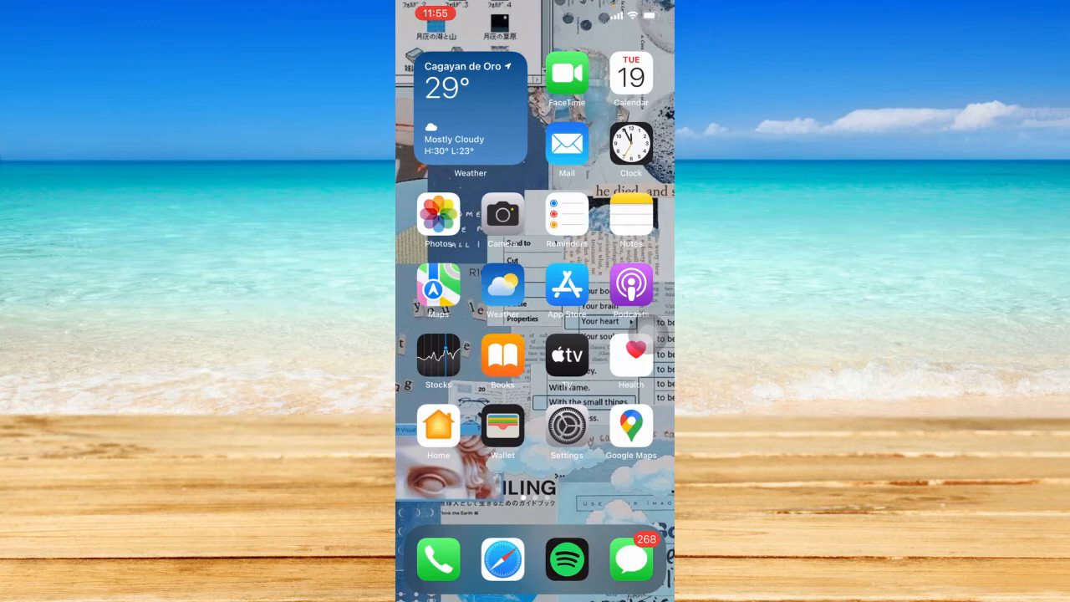
- Launch TikTok from the Home Screen so the glowing pool video feed plays
{"action": "scroll", "scroll_direction": "left", "scroll_amount": 3}
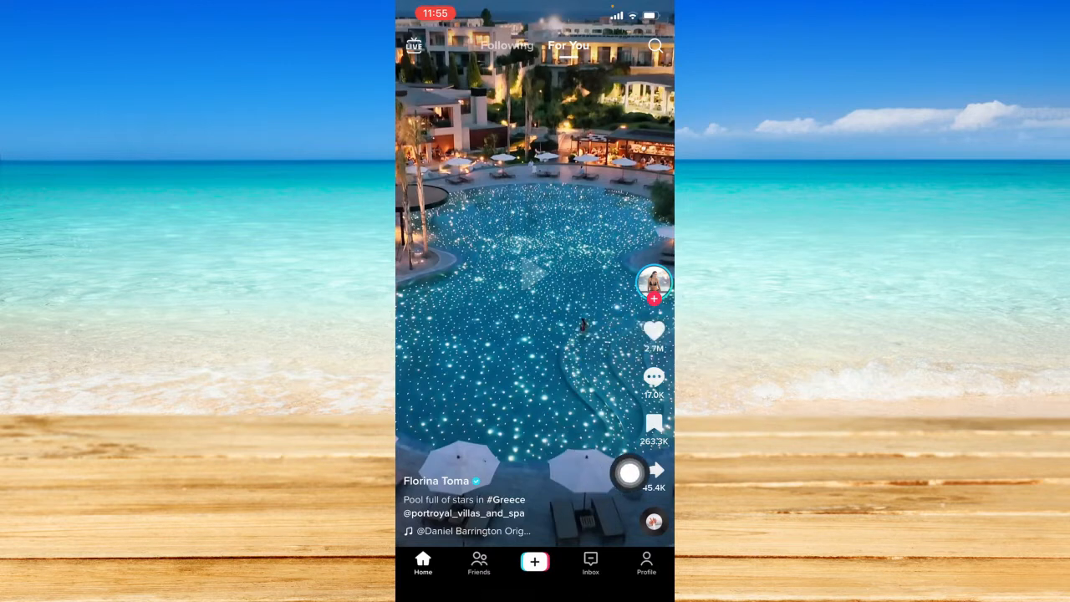
- Favorite the pool video and choose to create a new collection for it
{"action": "left_click_drag", "start_coordinate": [628, 472], "coordinate": [421, 361]}
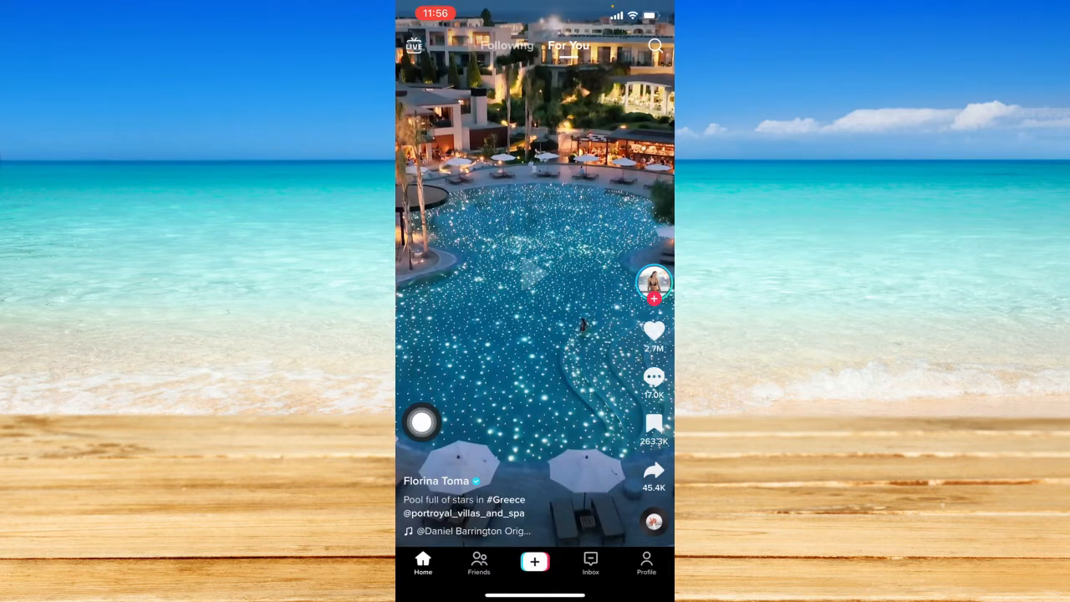
{"action": "left_click", "coordinate": [654, 425]}
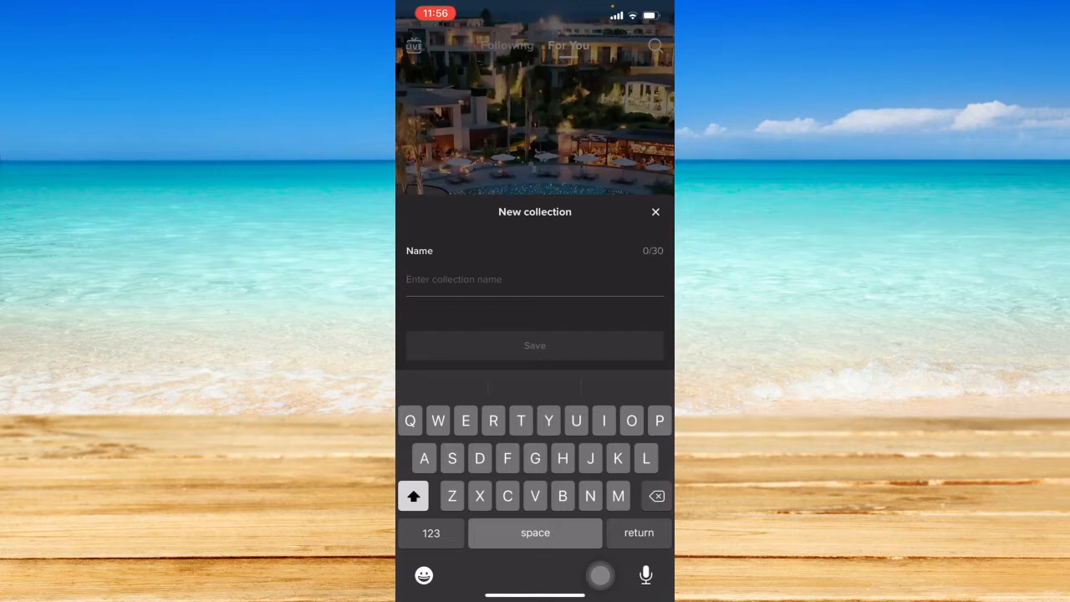
- Name the new collection 'Scenery' and save the pool video into it
{"action": "left_click", "coordinate": [455, 279]}
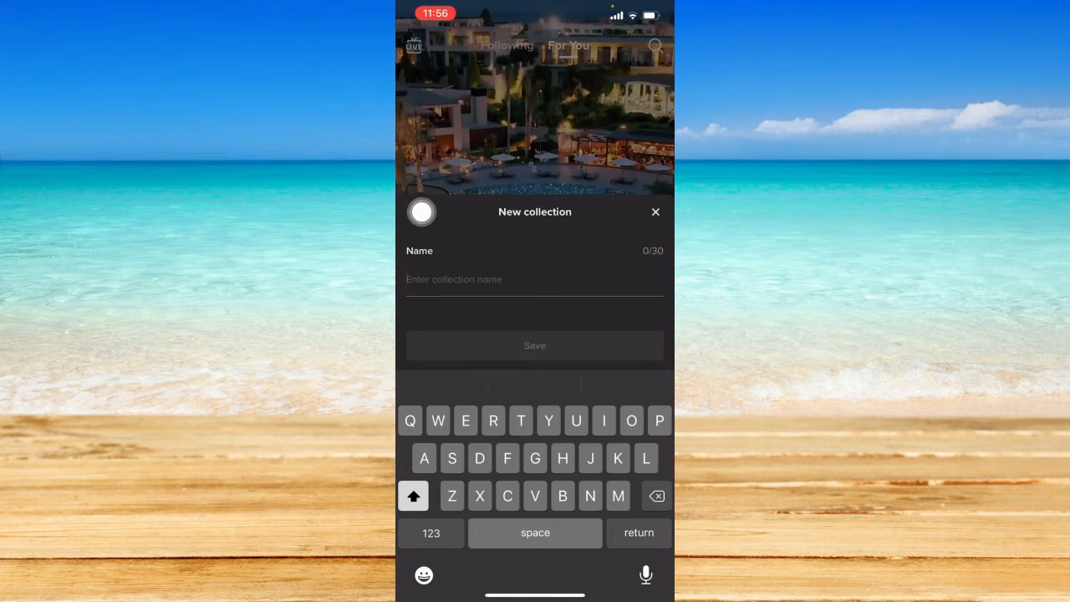
{"action": "type", "text": "Scenery"}
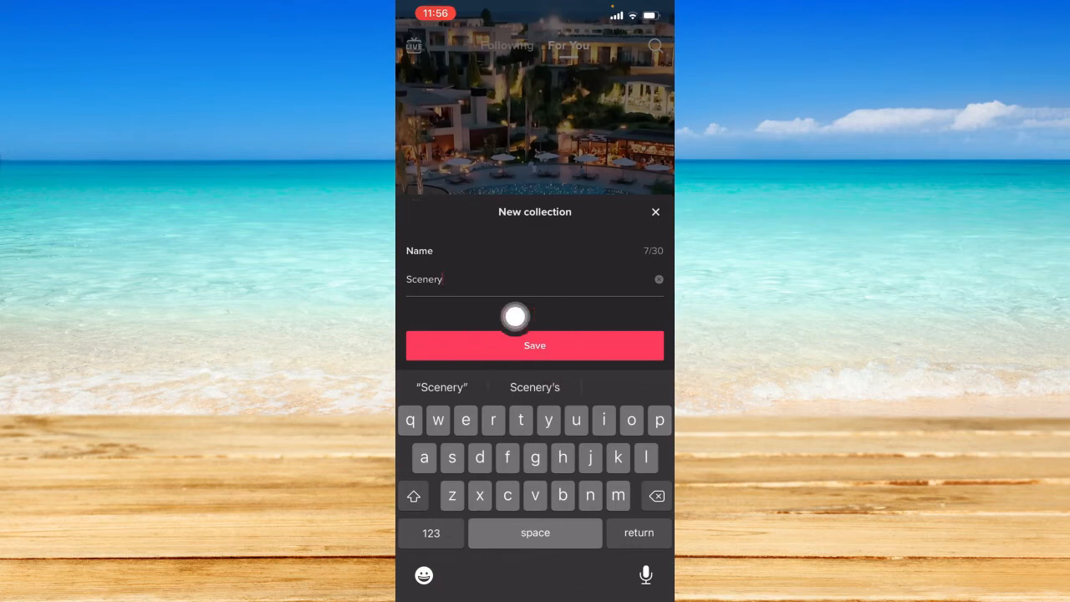
{"action": "left_click", "coordinate": [535, 344]}
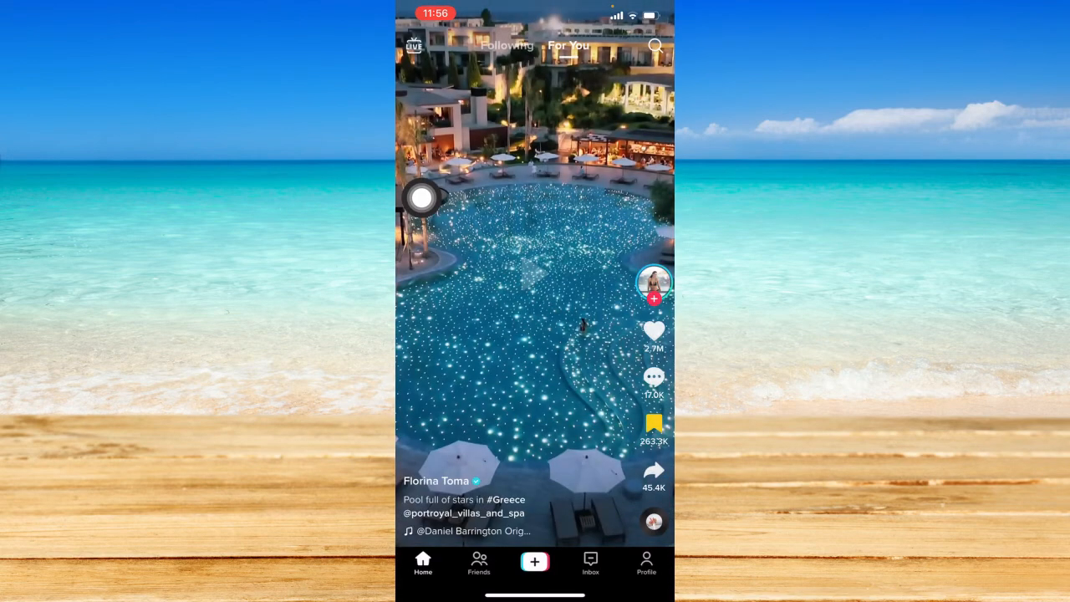
{"action": "left_click", "coordinate": [652, 423]}
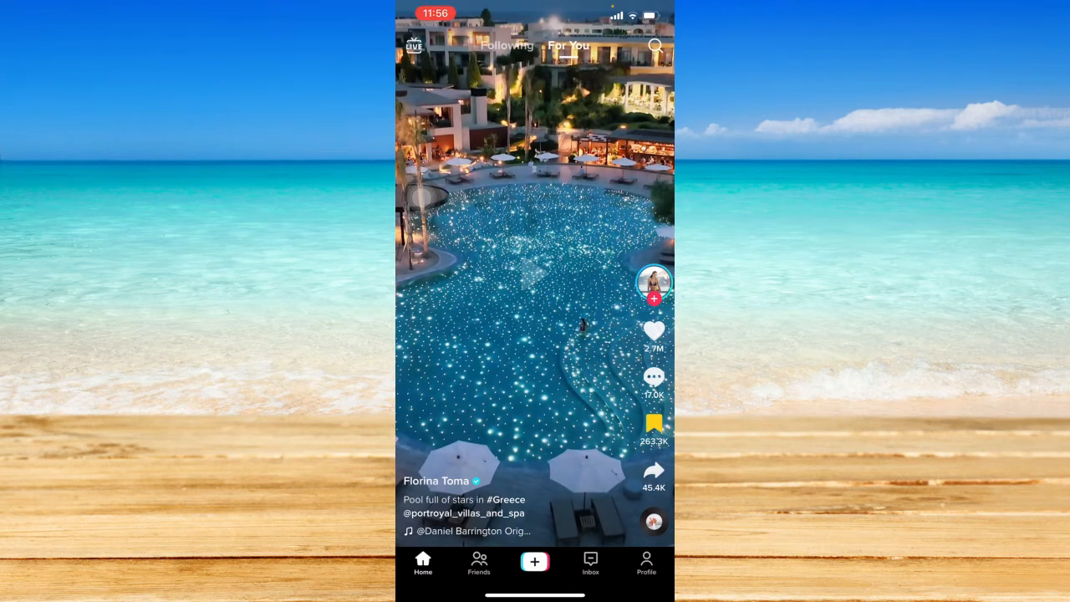
{"action": "left_click", "coordinate": [475, 244]}
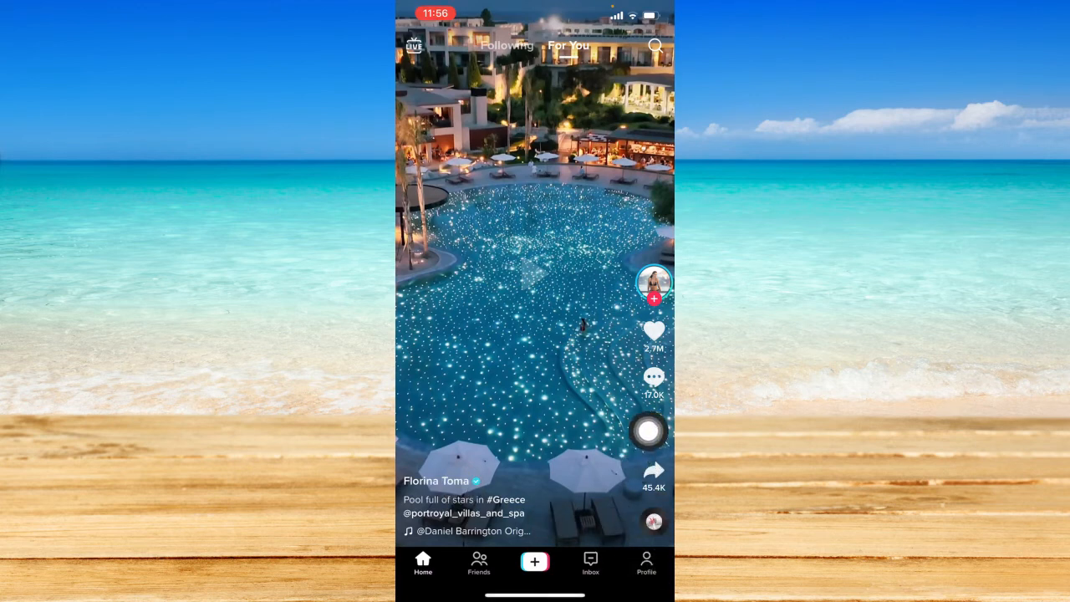
{"action": "left_click", "coordinate": [645, 565]}
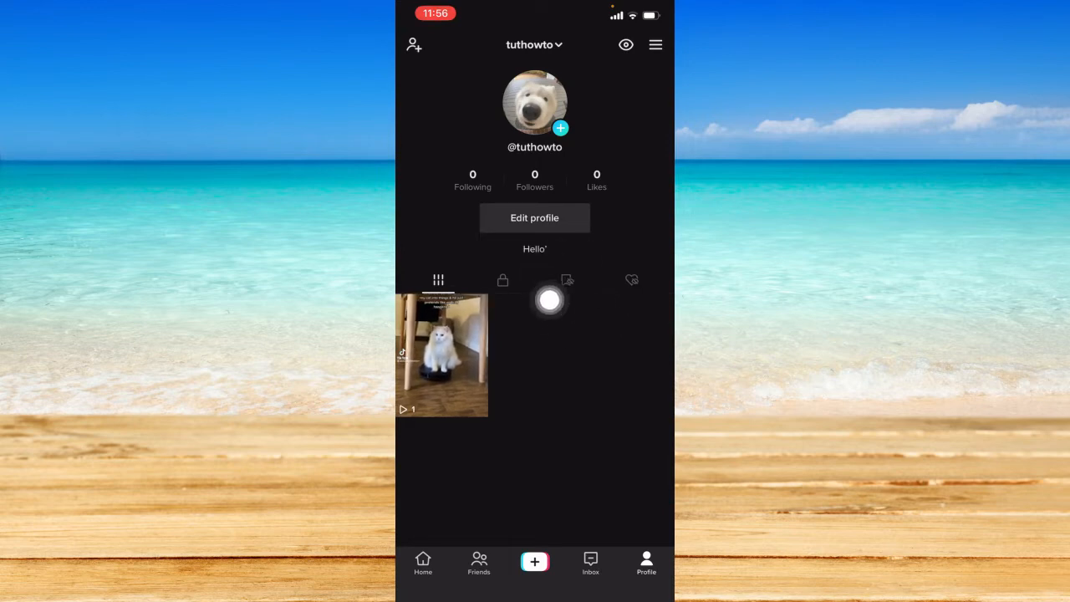
- Show the profile's saved collections listing Scenery and start another new collection
{"action": "left_click", "coordinate": [566, 280]}
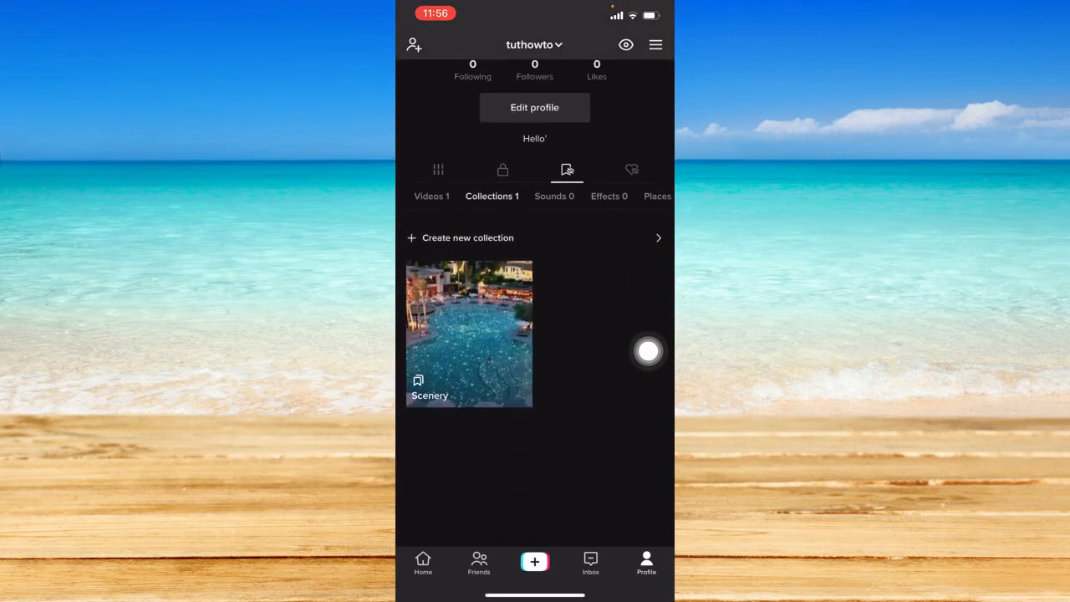
{"action": "mouse_move", "coordinate": [568, 331]}
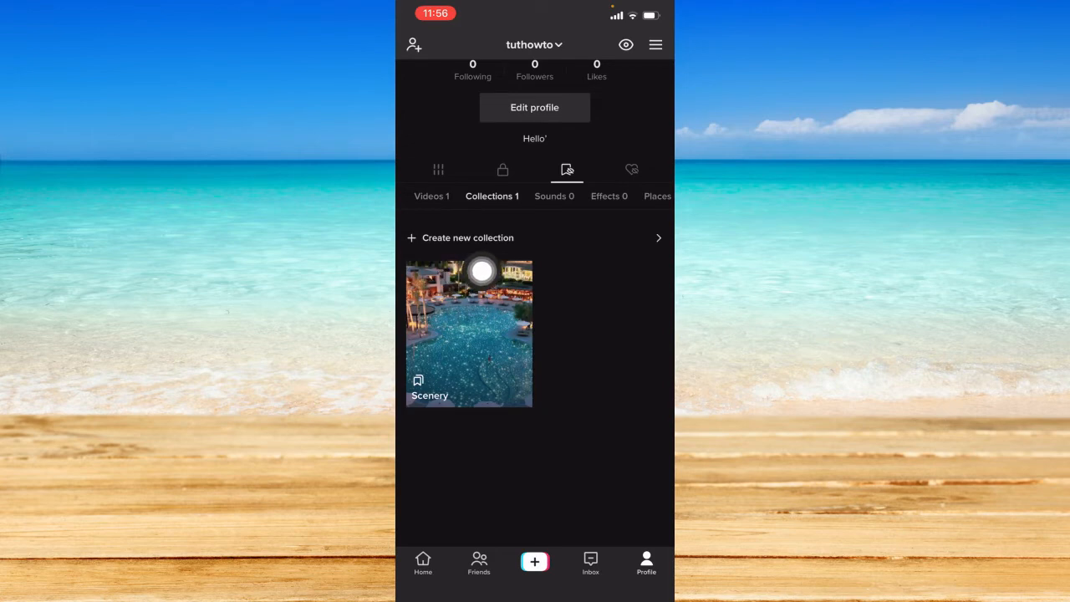
{"action": "left_click", "coordinate": [468, 237]}
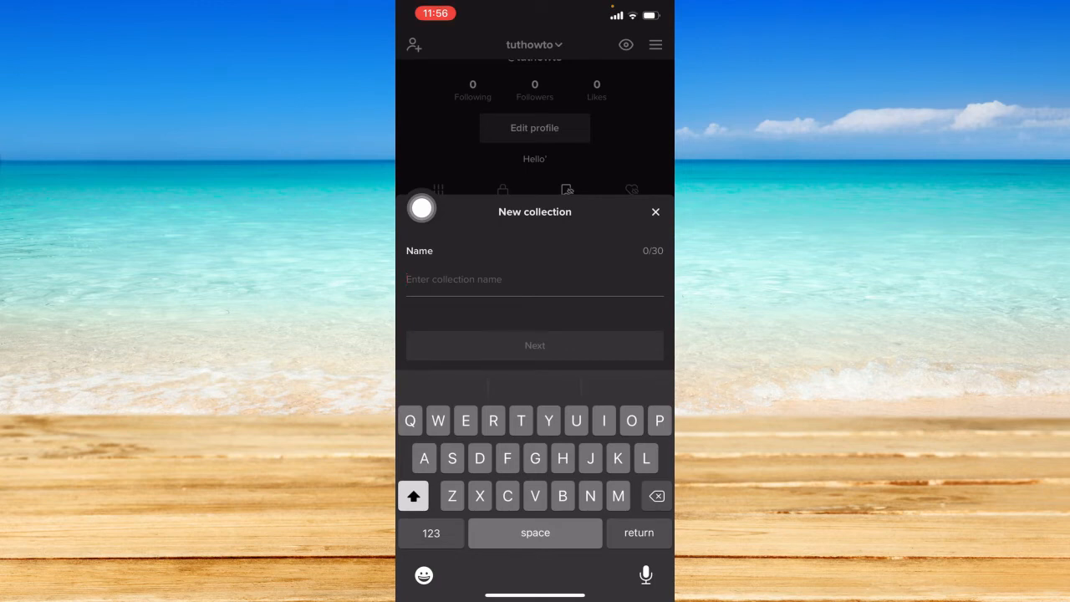
- Name the collection 'Aesthetic' via the suggestion and create it without adding videos
{"action": "type", "text": "Aest"}
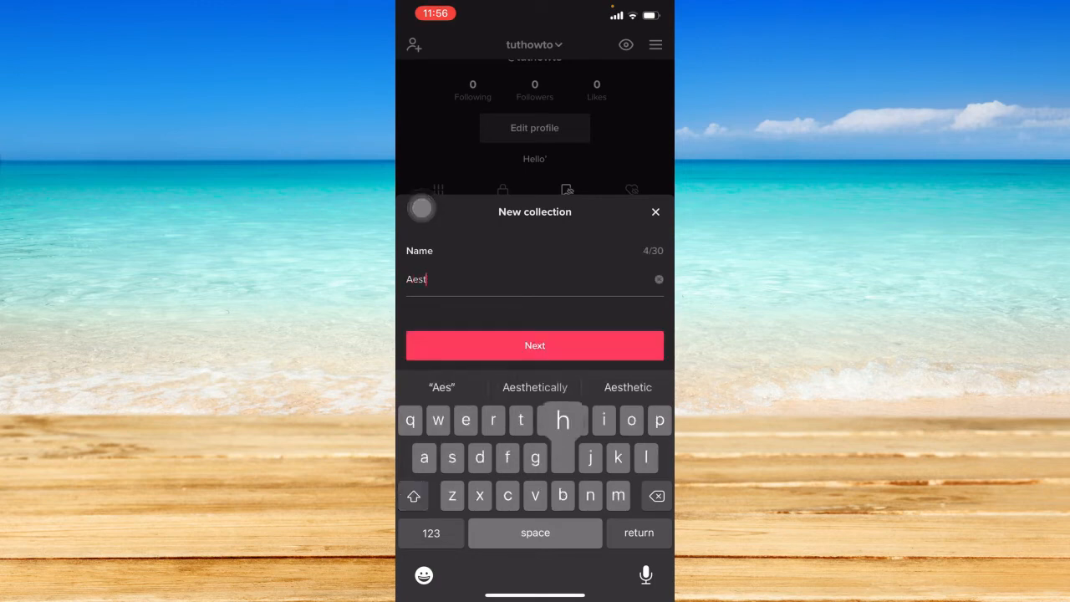
{"action": "left_click", "coordinate": [535, 345]}
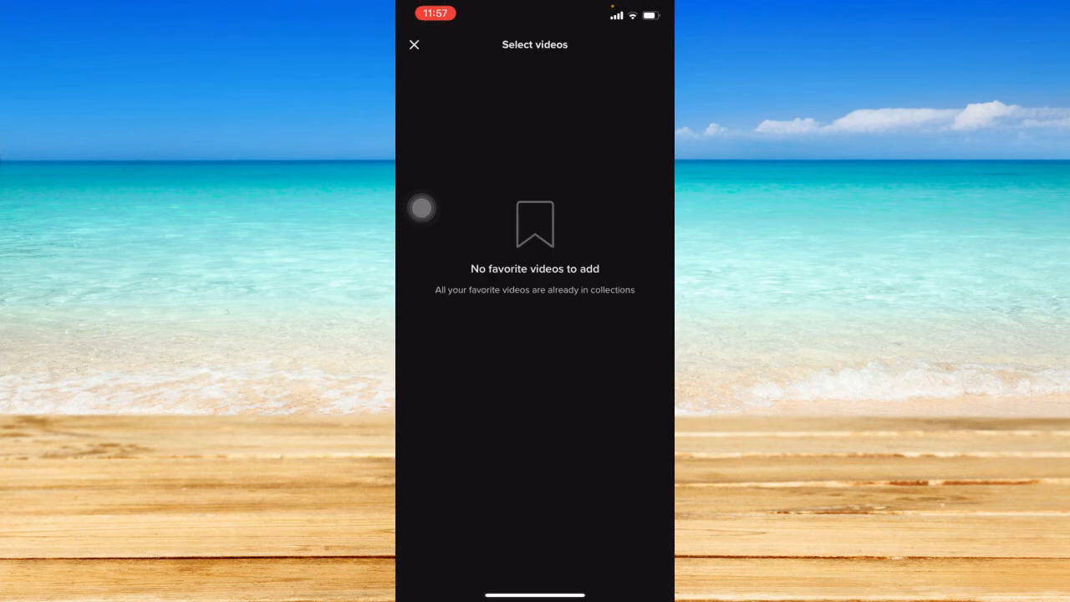
{"action": "left_click", "coordinate": [414, 43]}
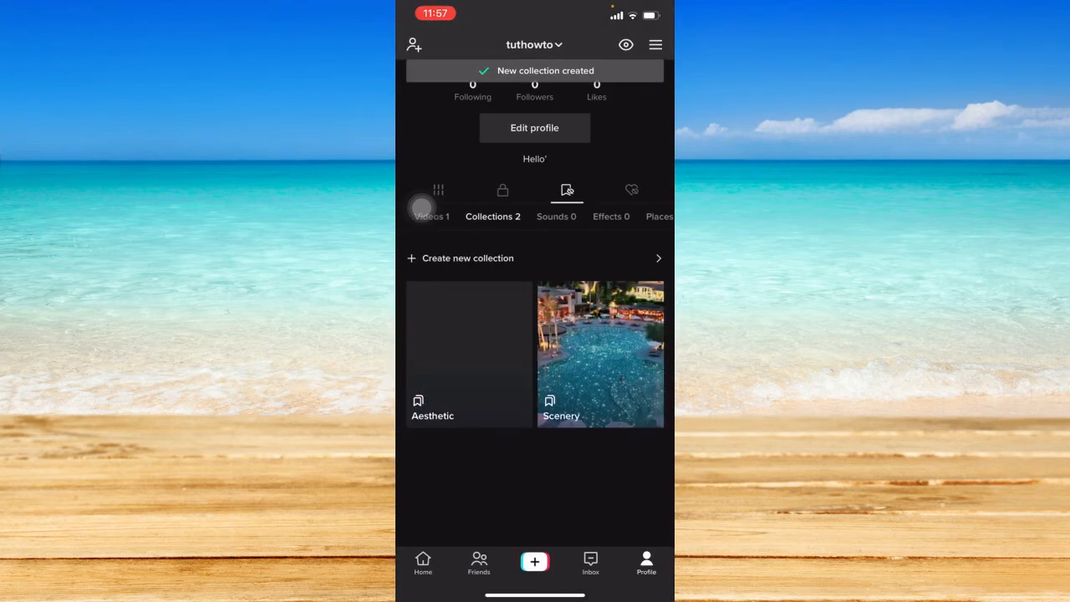